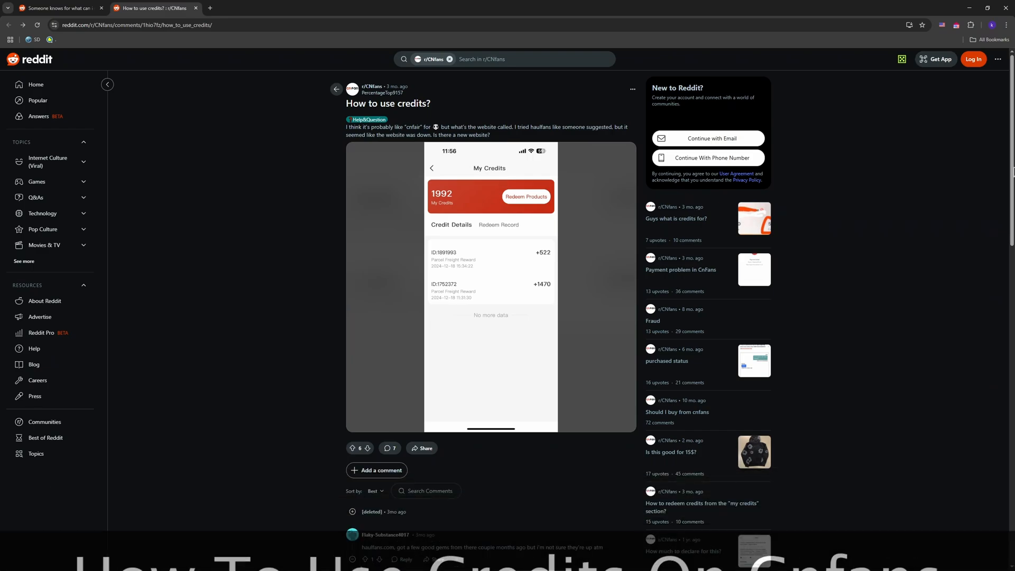
View the CNFans My Credits screenshot enlarged in Reddit's full-screen lightbox
scroll(down, 3)
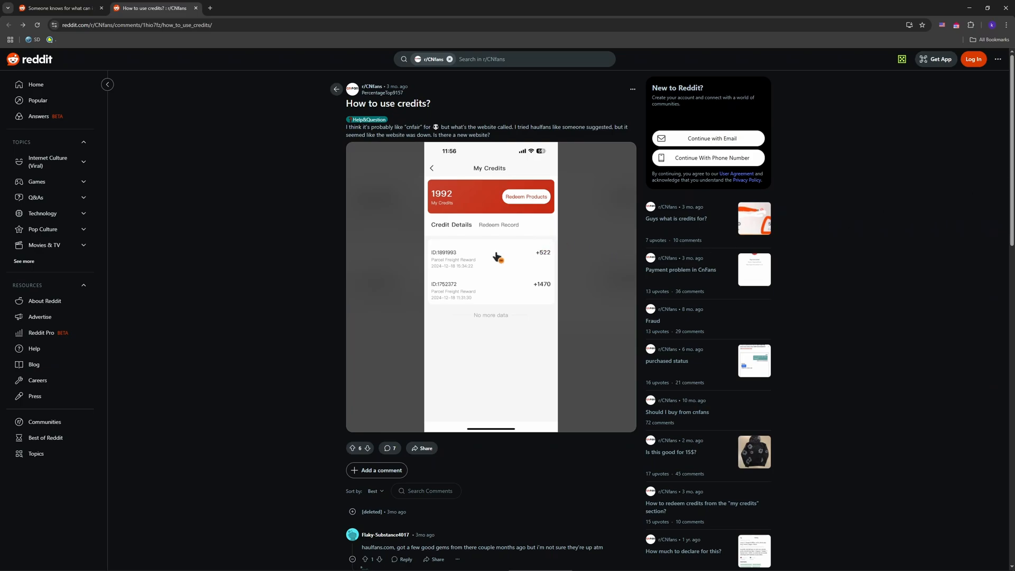
click(490, 287)
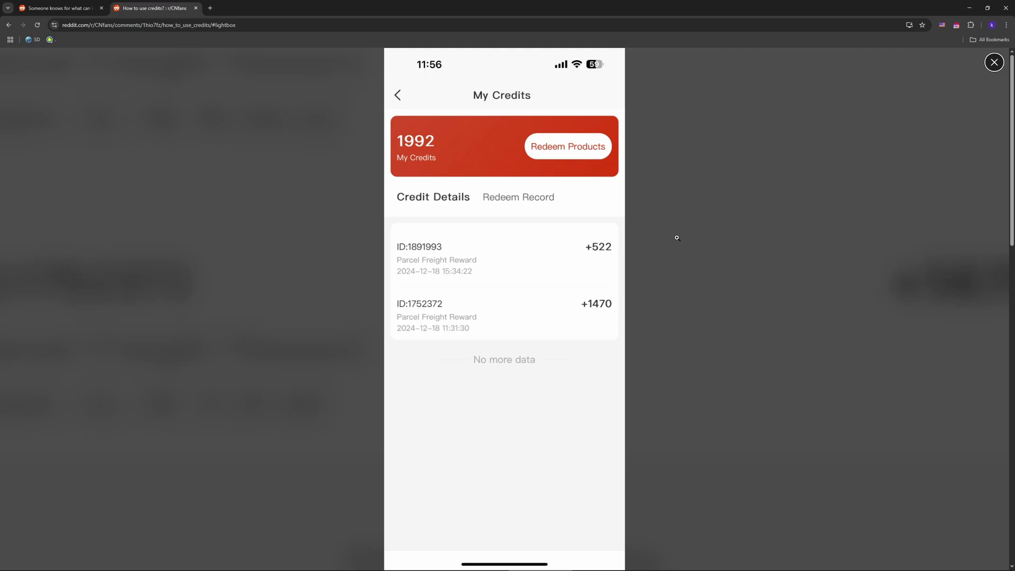
mouse_move(673, 227)
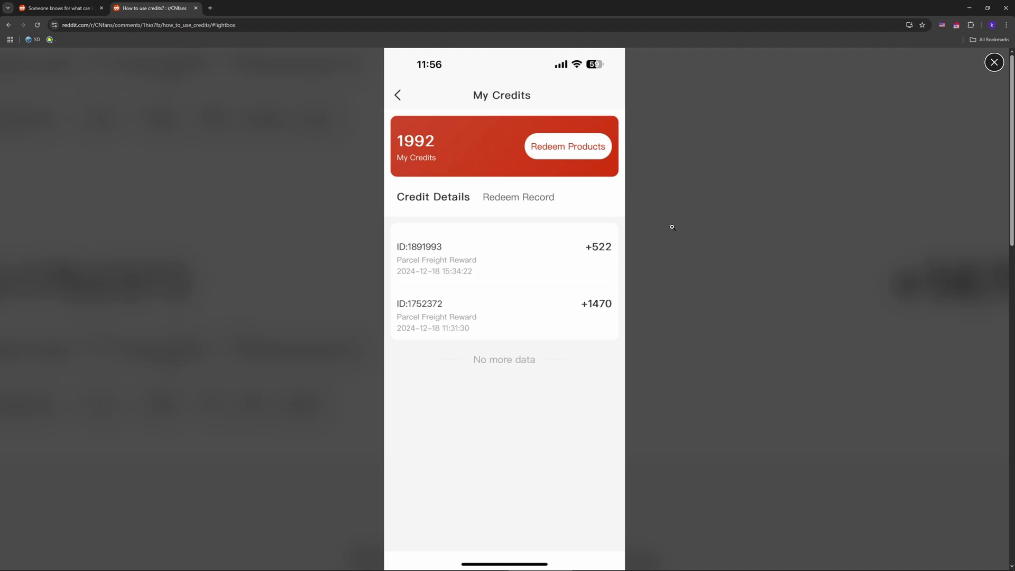
mouse_move(953, 129)
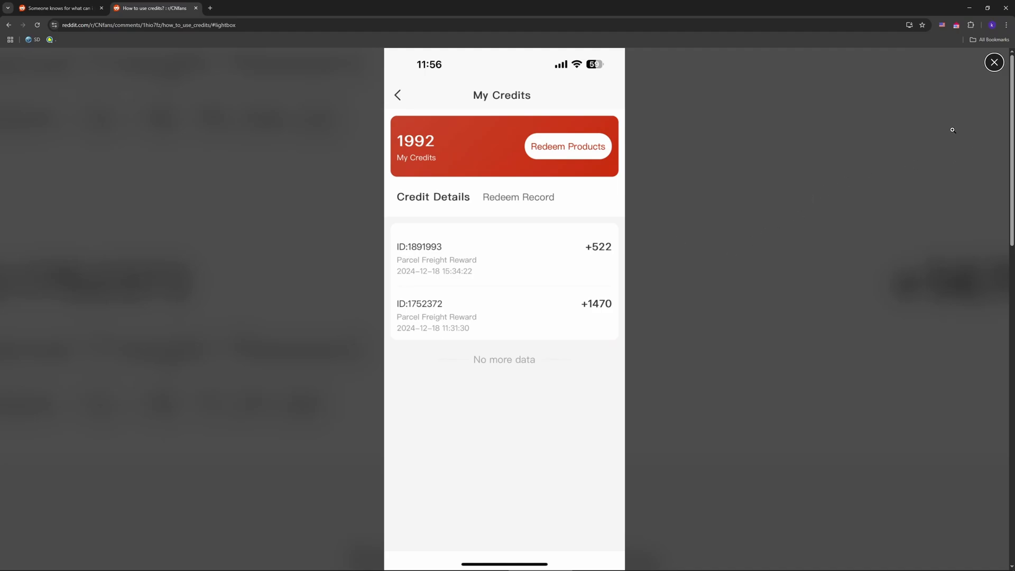
click(994, 62)
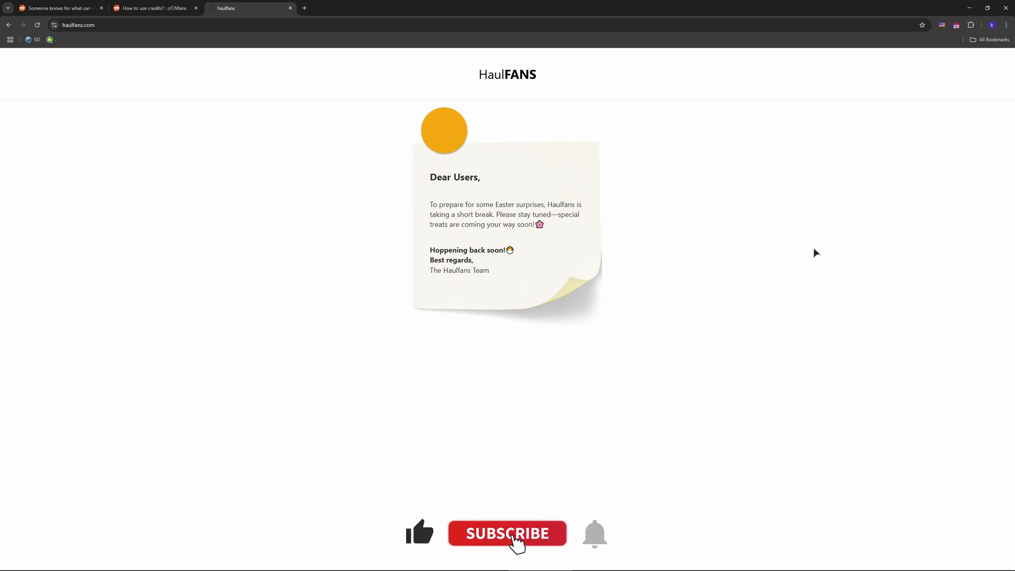
Land on haulfans.com showing its taking-a-short-break notice about Easter surprises
click(506, 533)
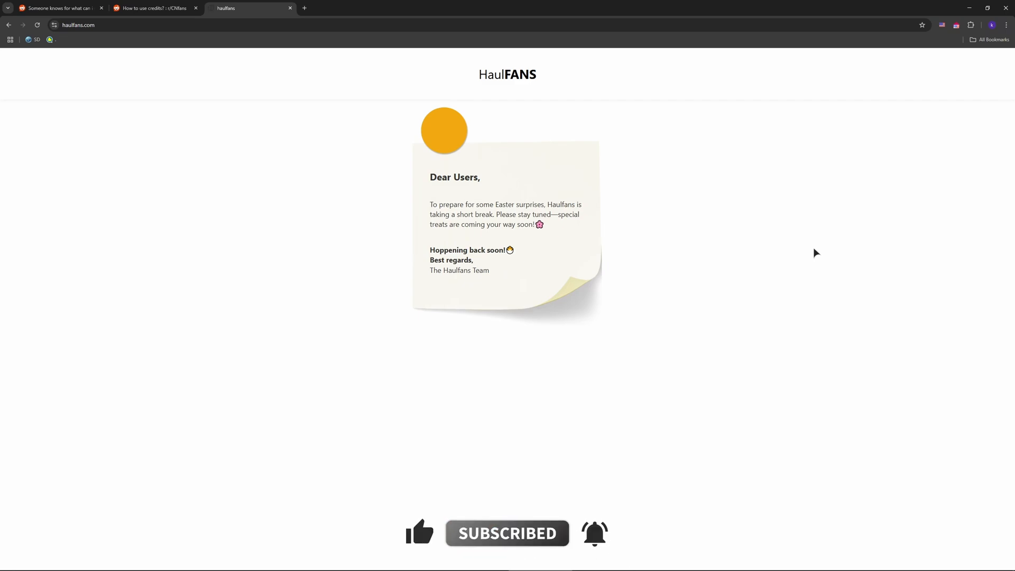